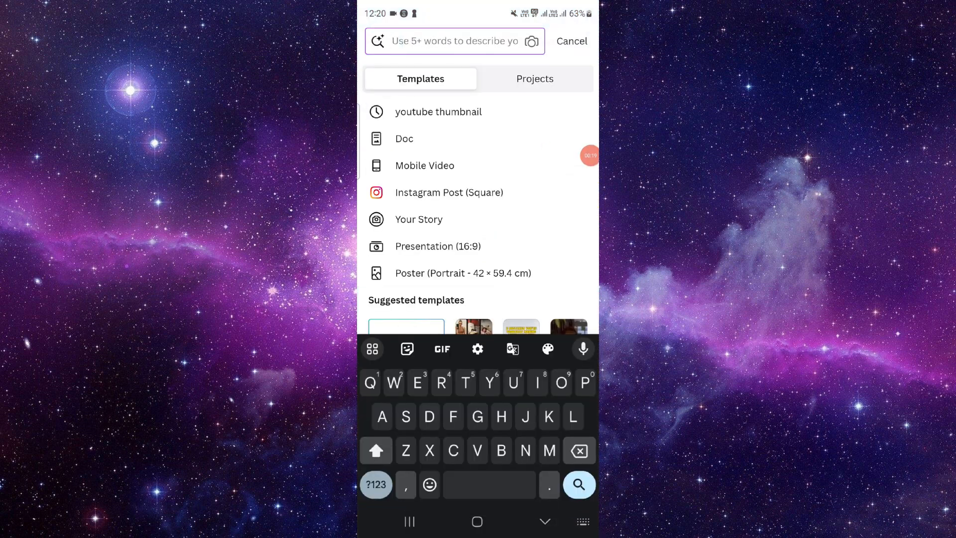
# Search the Canva template library for 'Por' to find a portfolio design.
pyautogui.write('Por')
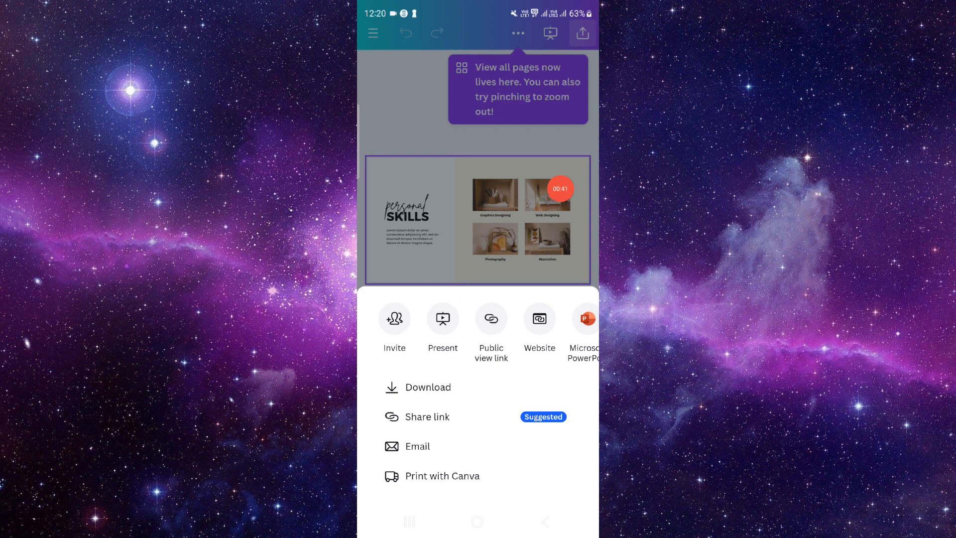
# Bring up Download for the portfolio, showing PDF Standard for all 14 pages.
pyautogui.click(427, 386)
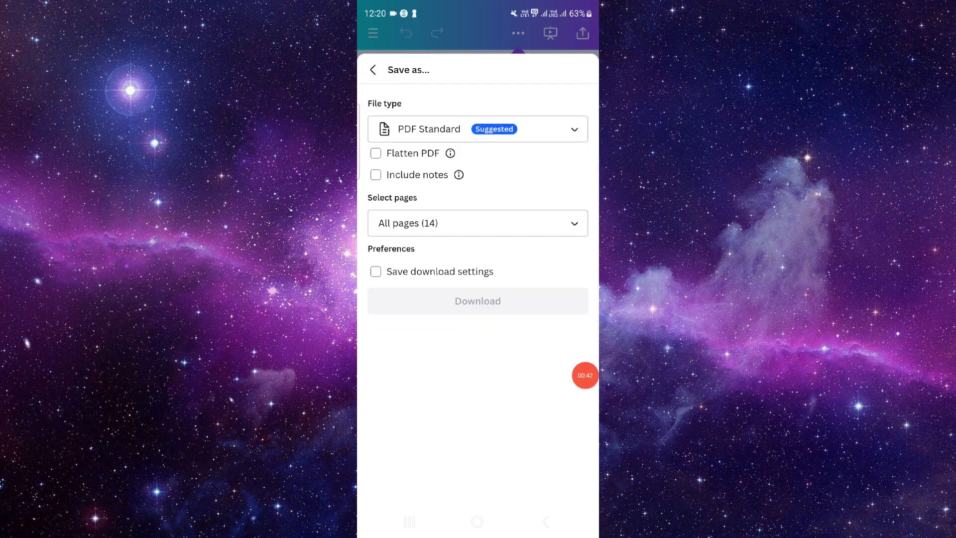